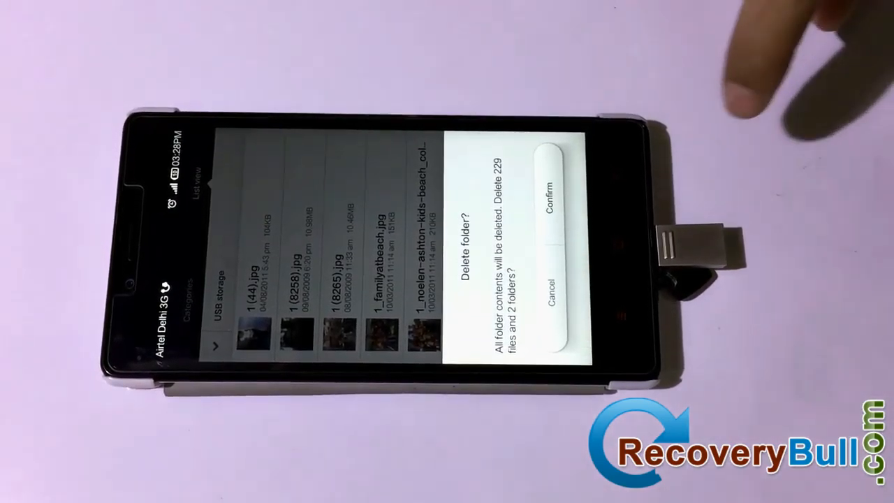
Confirm deleting the USB photo folder and its 229 files, then proceed with Erase SD card
left_click(552, 196)
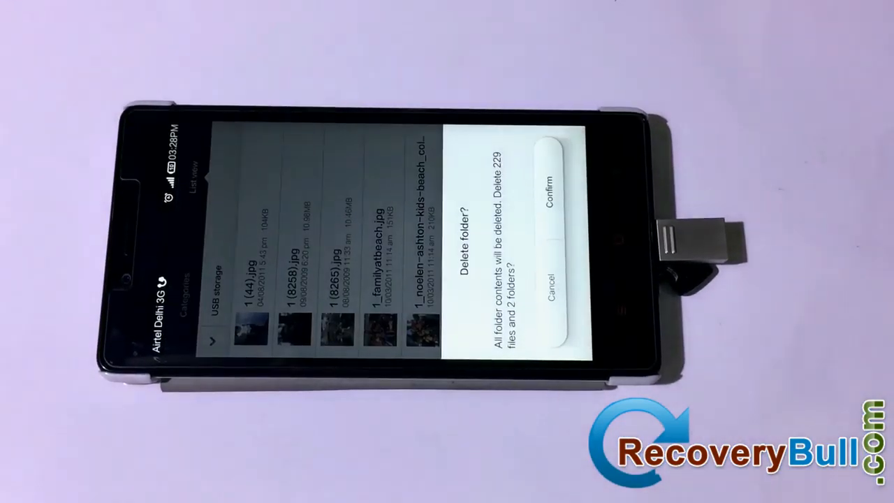
left_click(552, 192)
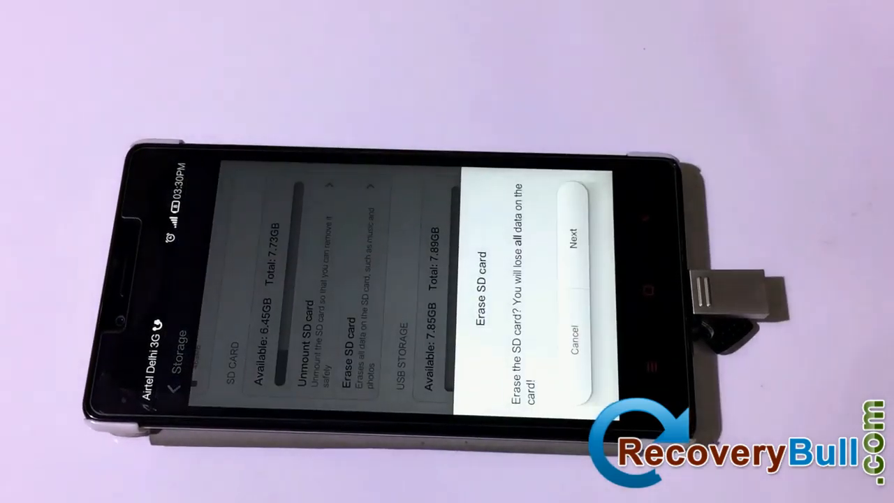
left_click(573, 232)
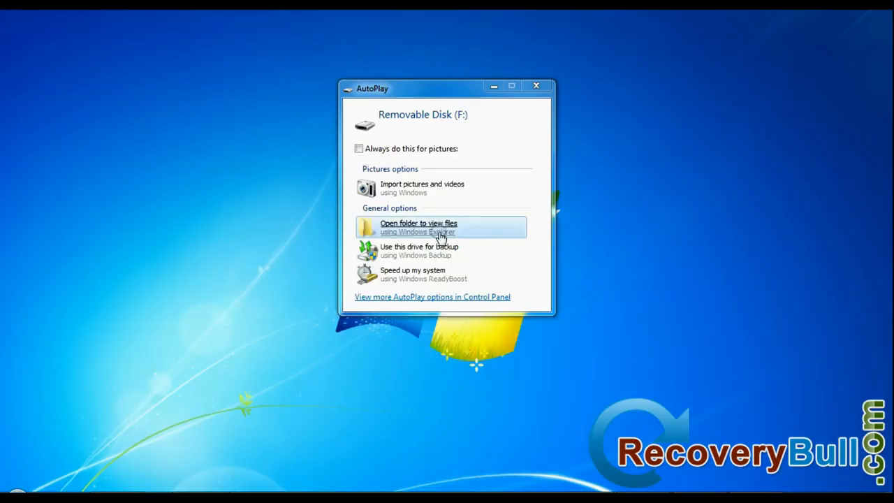
Open Removable Disk (F:) from AutoPlay and quick-format it as FAT32
left_click(418, 227)
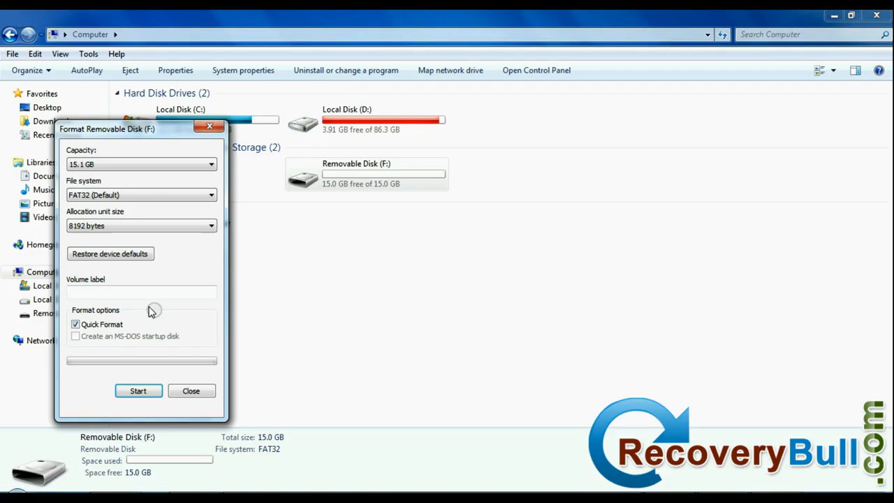
left_click(138, 390)
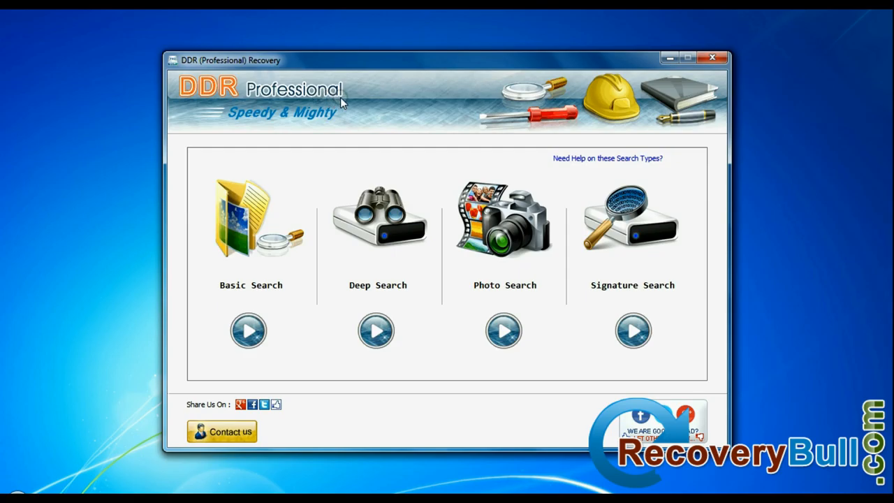
mouse_move(402, 294)
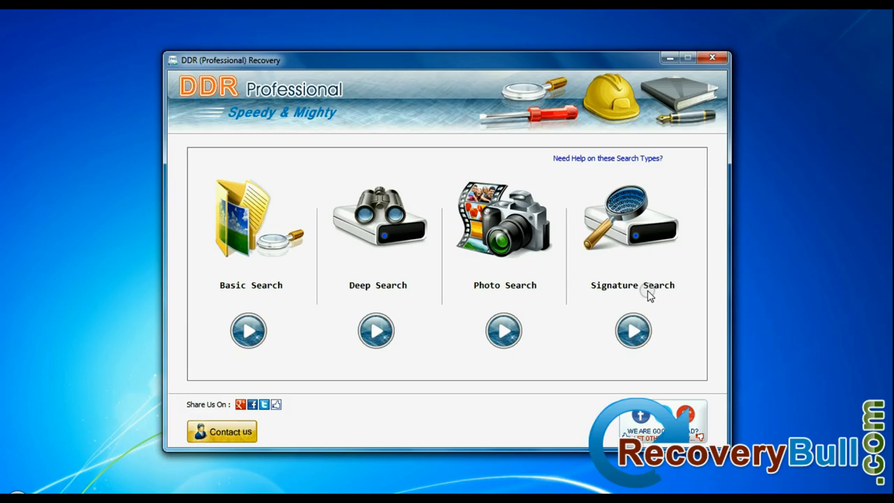
mouse_move(477, 298)
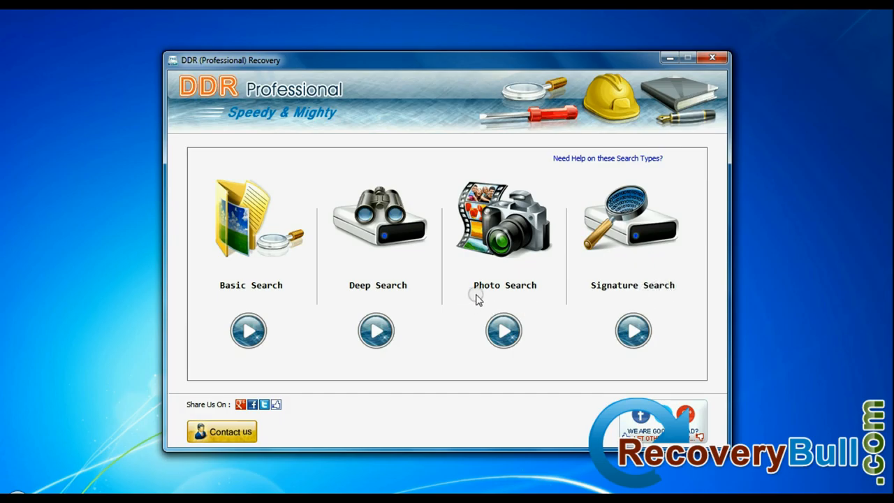
mouse_move(525, 293)
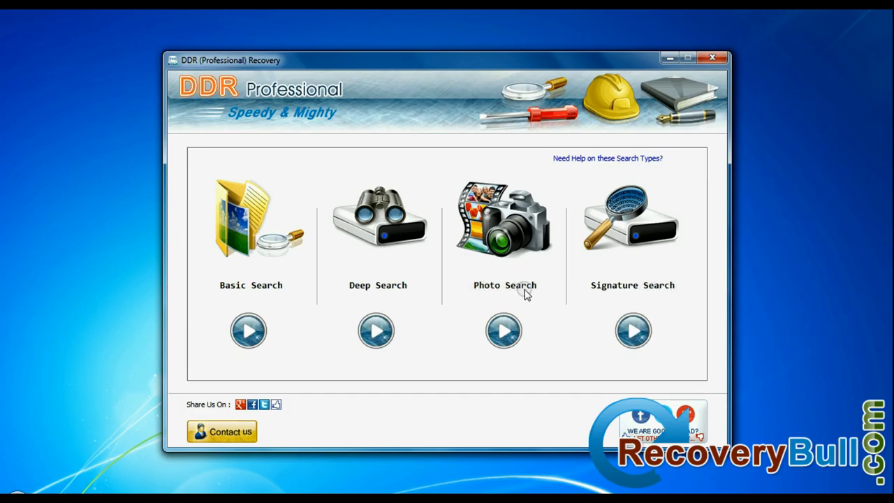
Start a Photo Search on Removable Media > Partition - 1 (FAT32) and continue
left_click(503, 331)
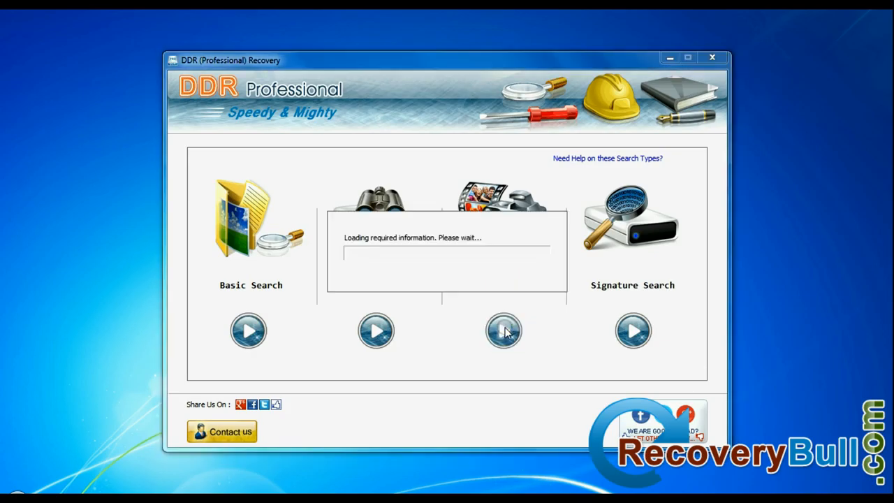
left_click(504, 331)
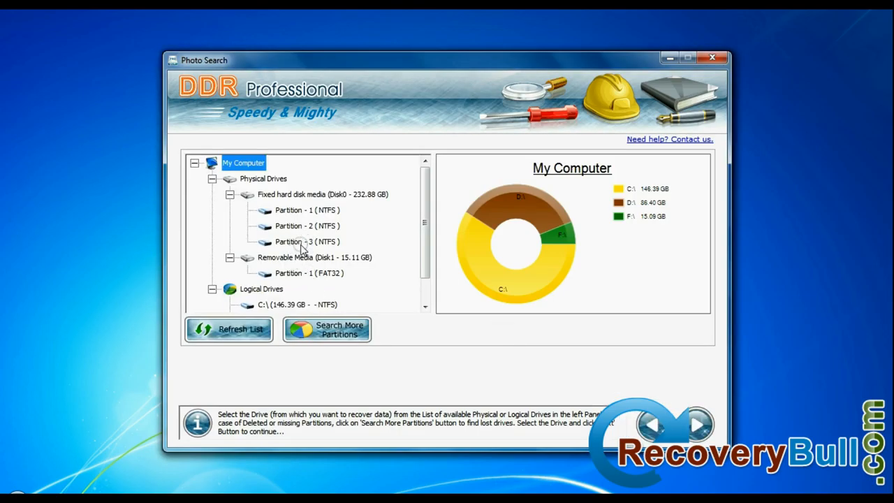
left_click(313, 257)
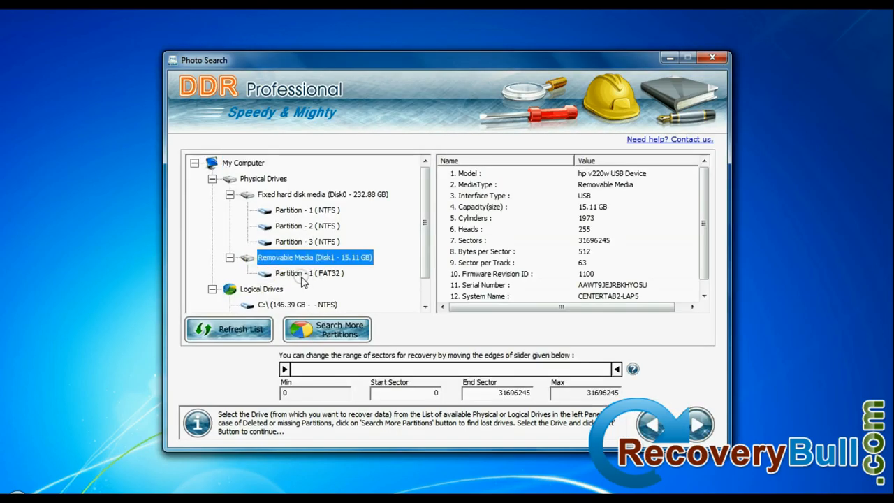
left_click(308, 273)
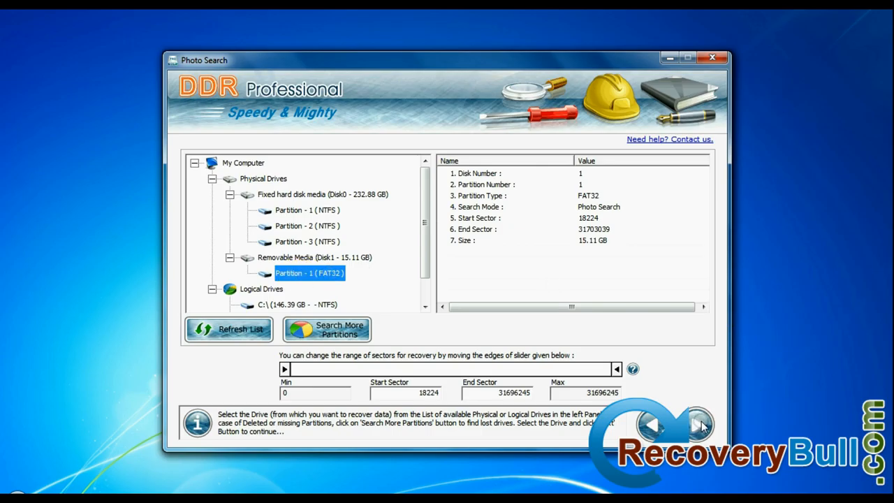
left_click(699, 424)
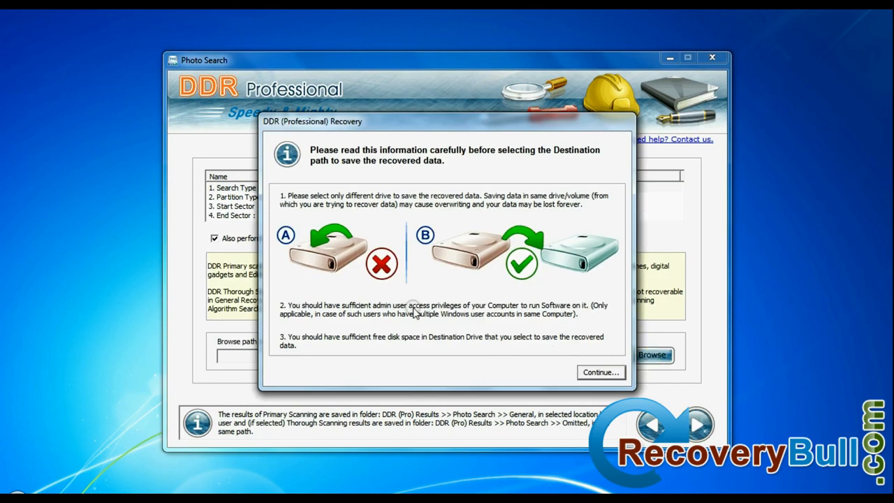
Scan into D:\Data Recovery\Recovered Images and open the containing results folder
left_click(599, 371)
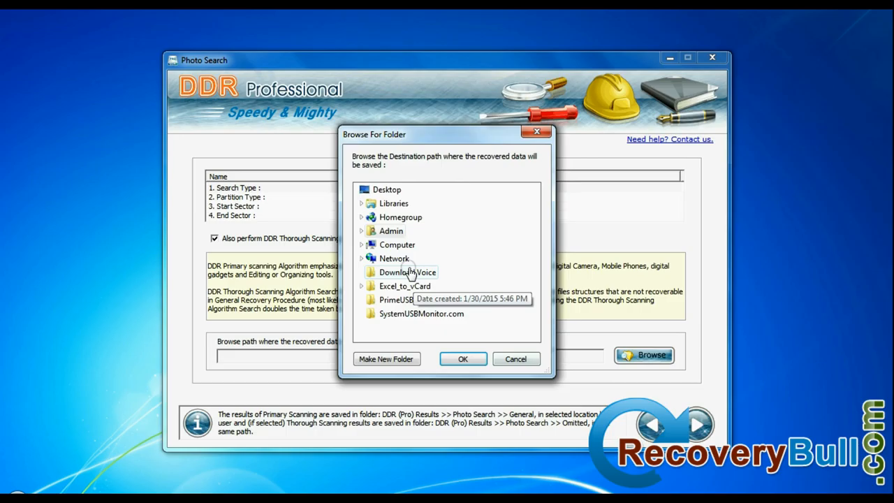
left_click(462, 358)
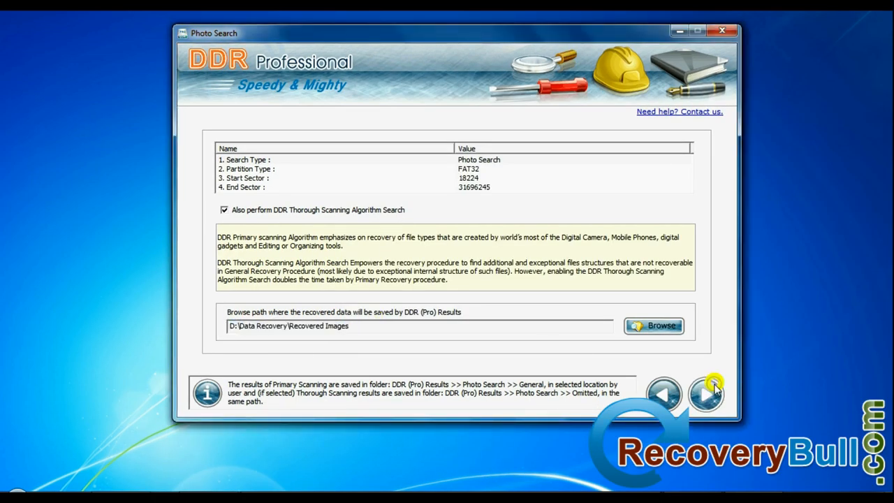
left_click(705, 394)
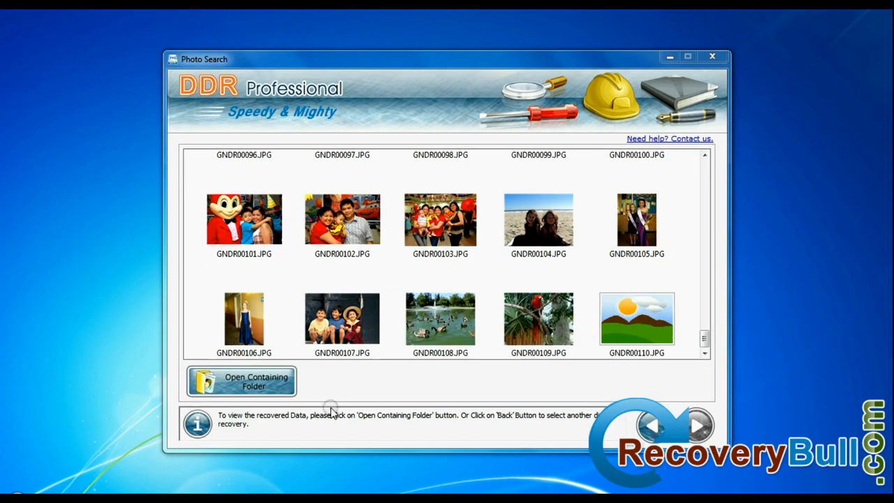
left_click(241, 382)
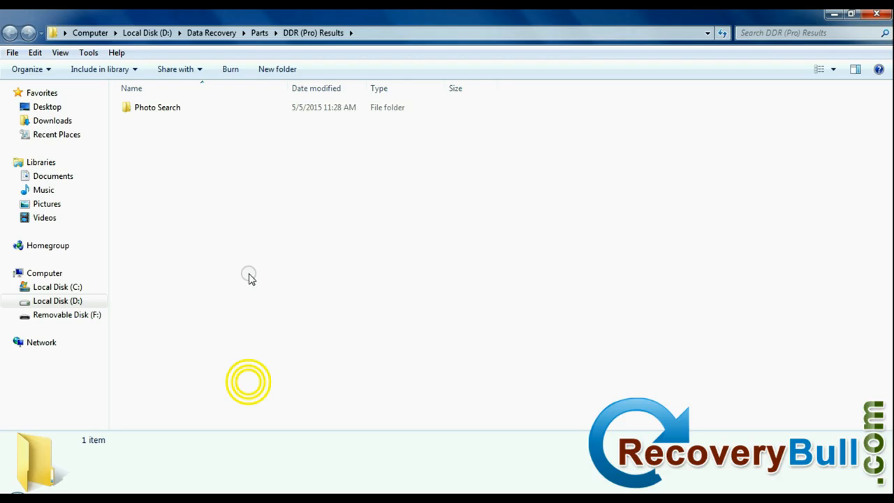
Open the Photo Search folder's recovered JPGs in Windows Photo Viewer and go to the next photo
double_click(157, 107)
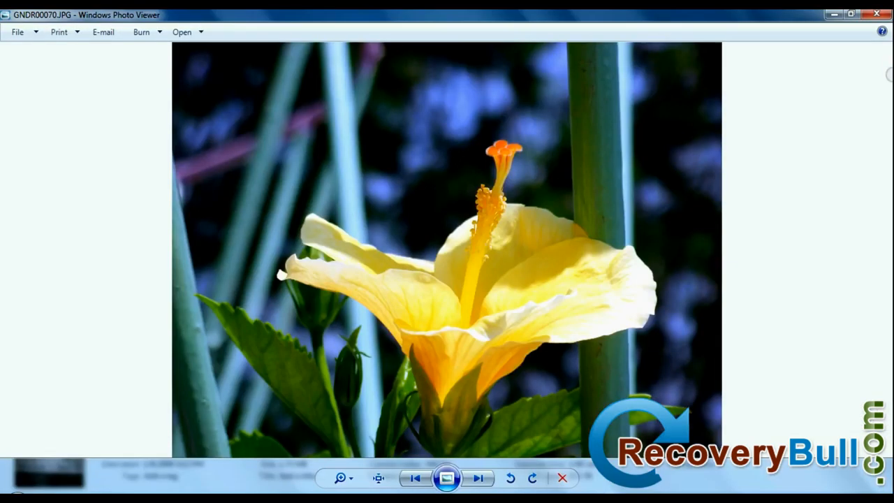
left_click(478, 478)
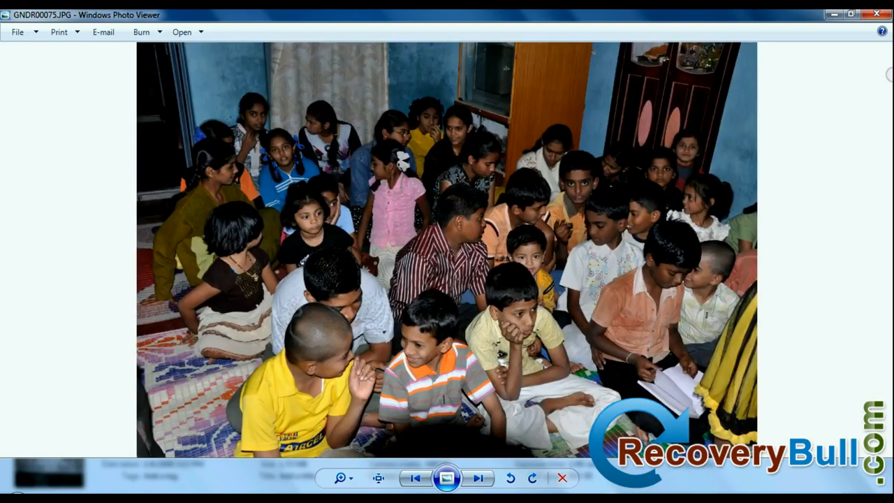